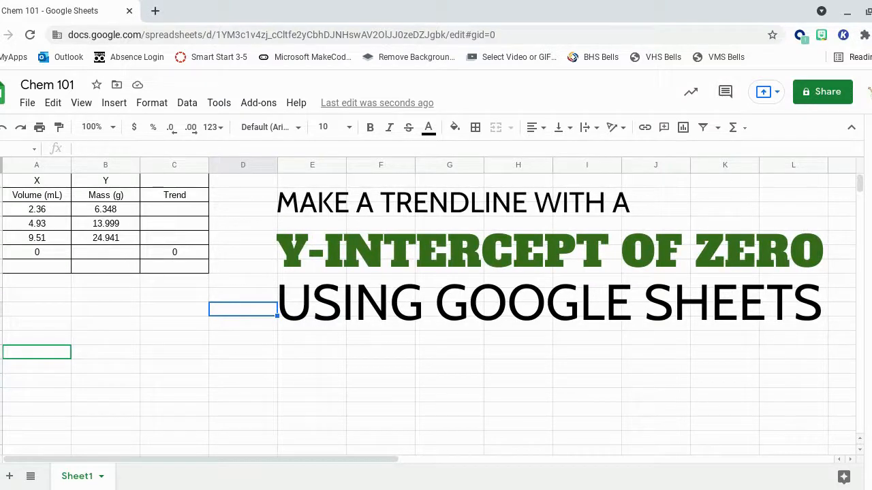
mouse_move(238, 243)
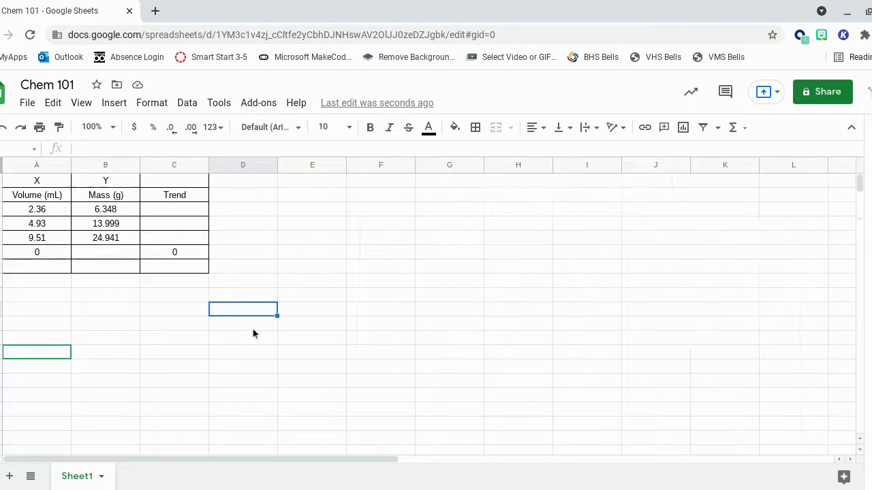
mouse_move(204, 307)
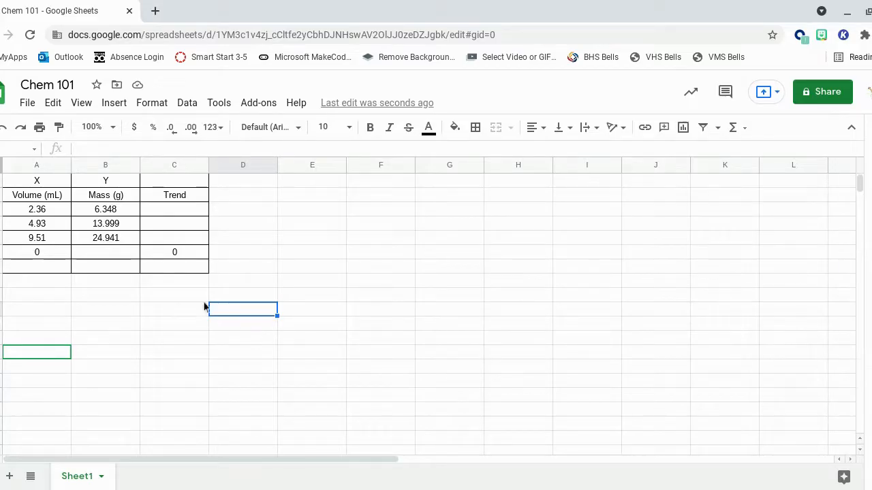
mouse_move(361, 271)
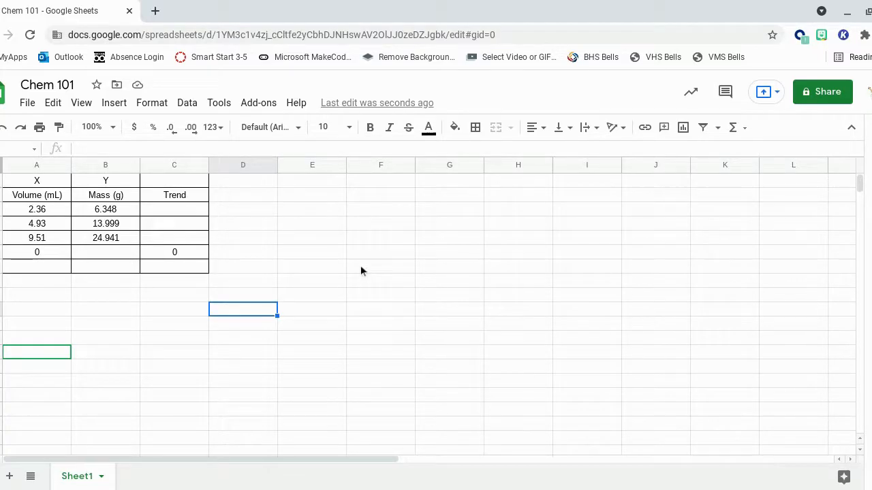
mouse_move(87, 248)
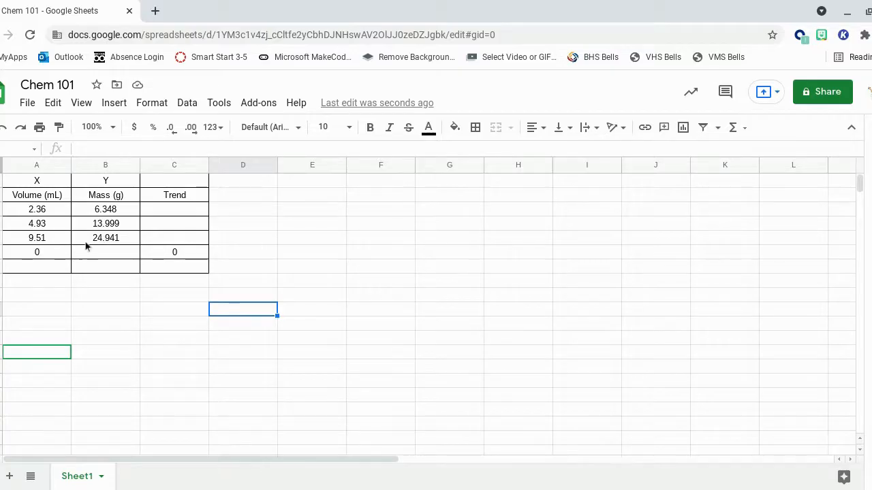
mouse_move(56, 218)
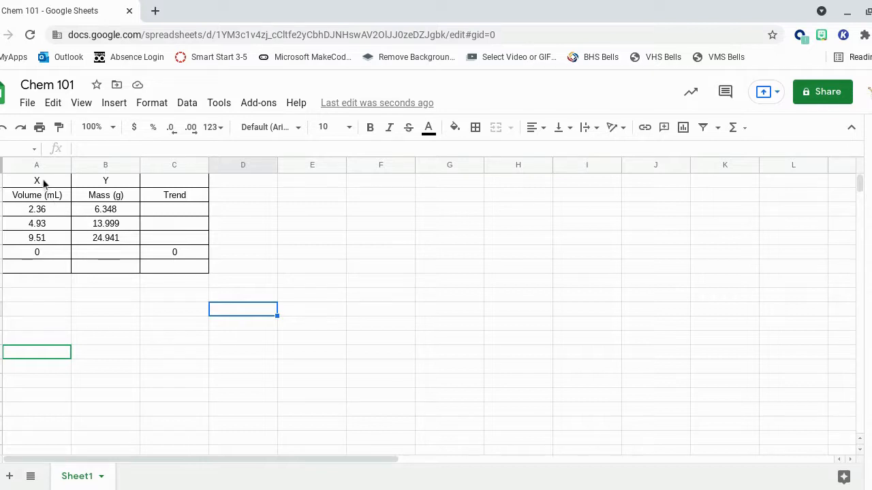
mouse_move(47, 184)
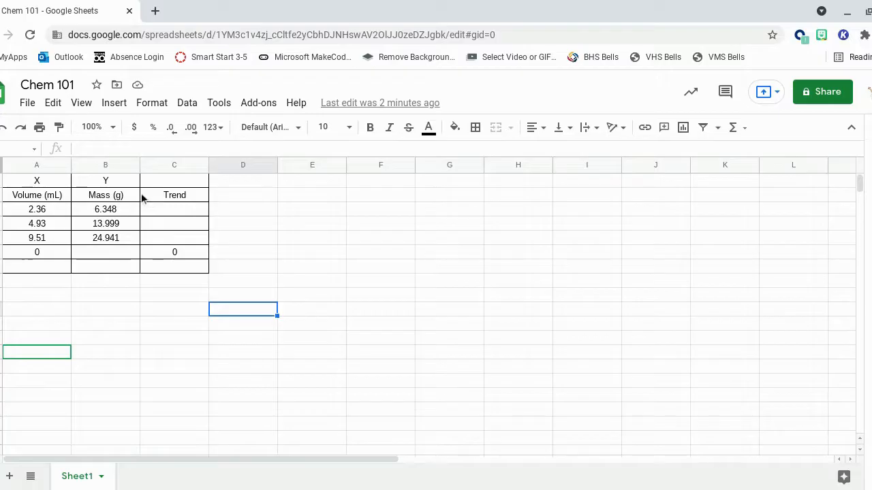
mouse_move(148, 200)
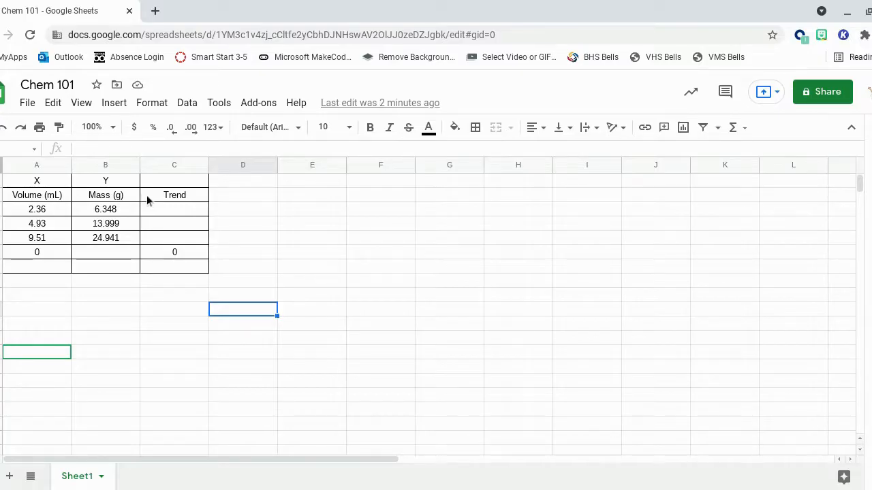
mouse_move(171, 233)
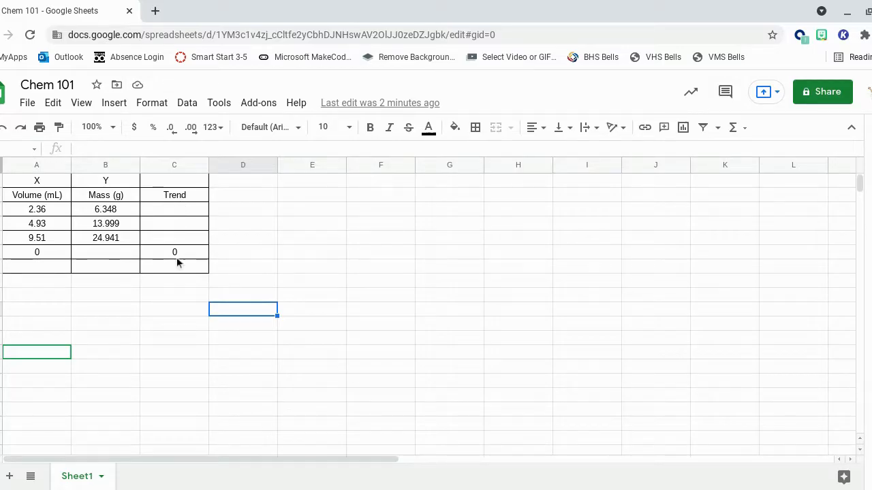
mouse_move(153, 271)
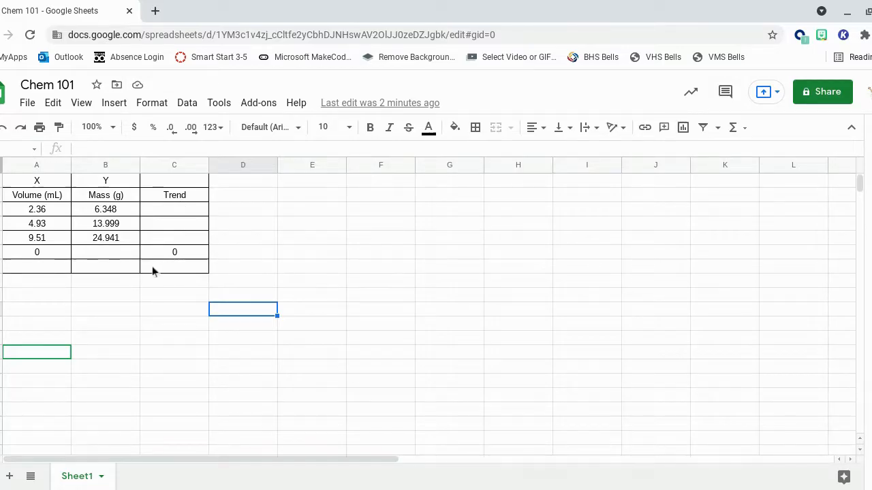
mouse_move(54, 261)
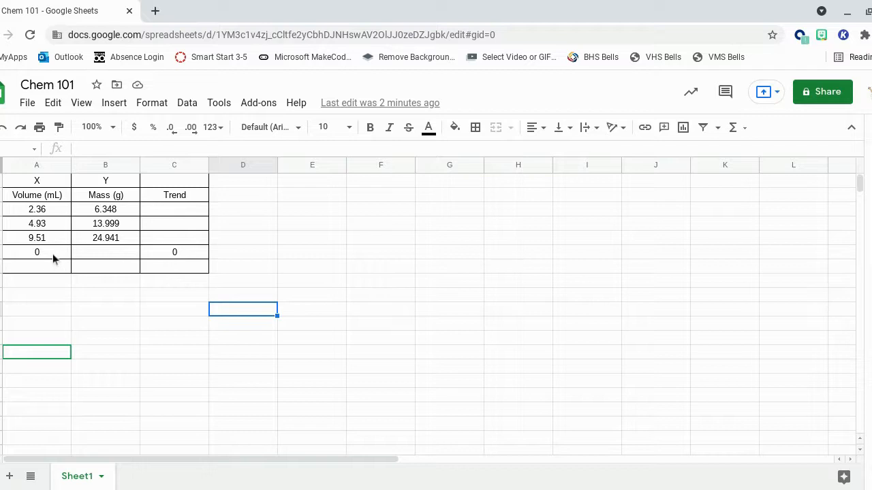
mouse_move(204, 264)
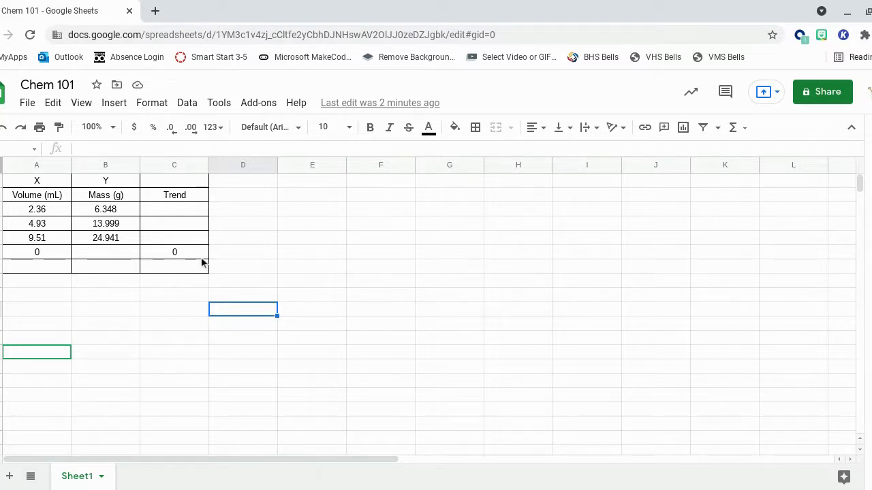
mouse_move(37, 317)
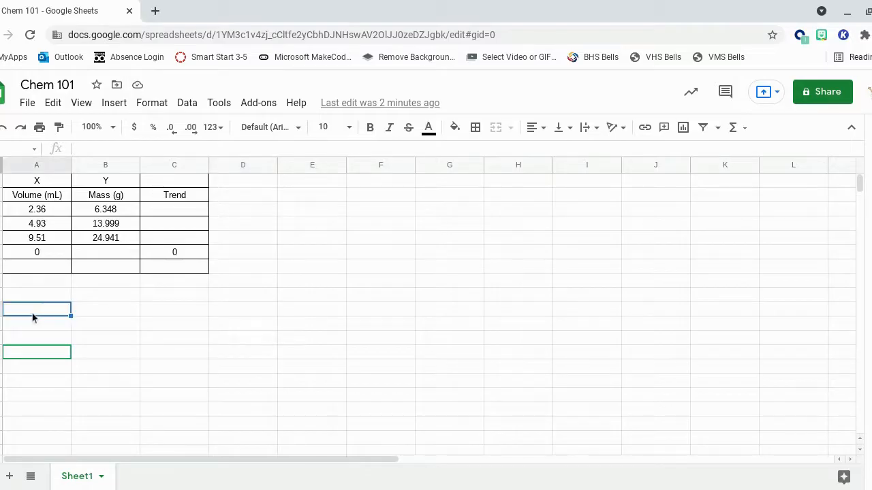
- Begin a LINEST formula in the empty cell below the table
text(=)
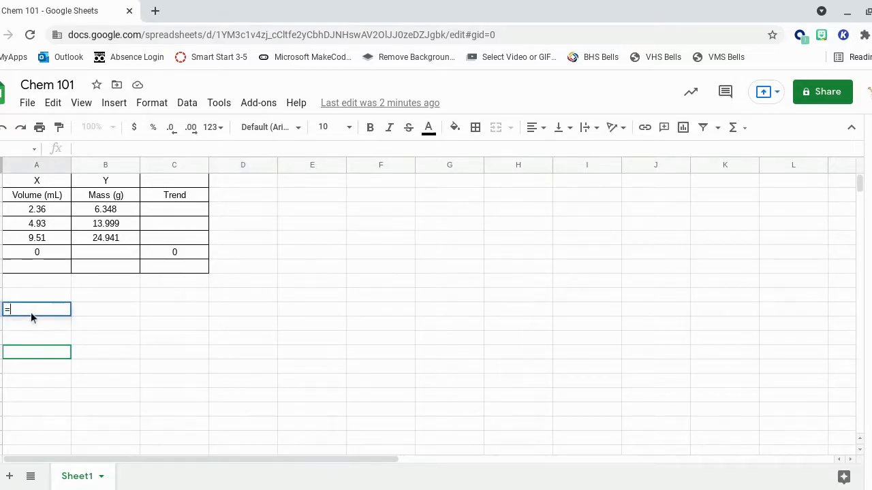
text(=)
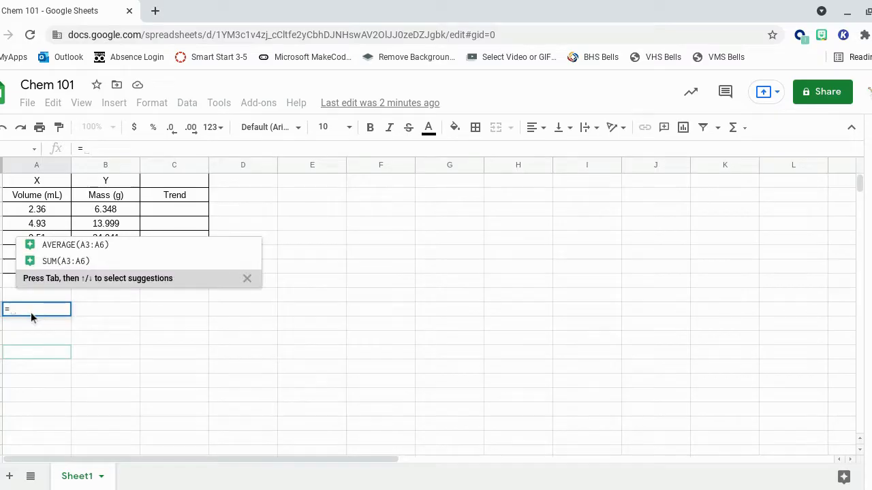
text(li)
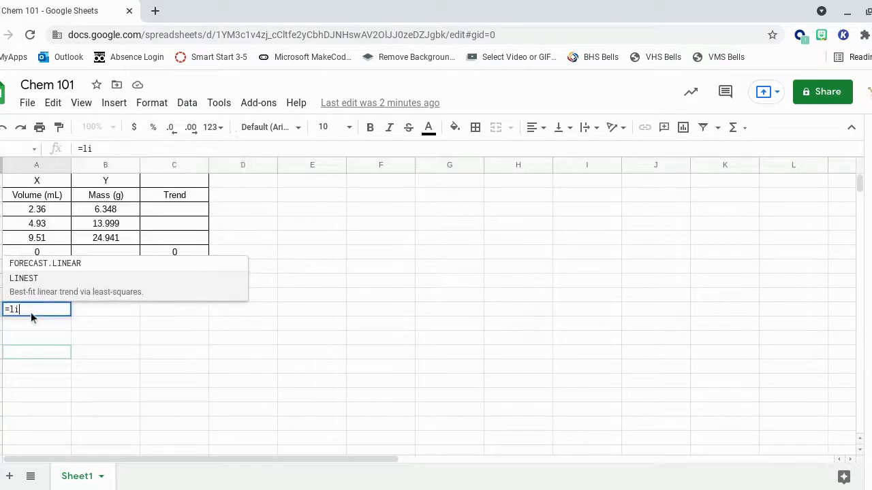
text(n)
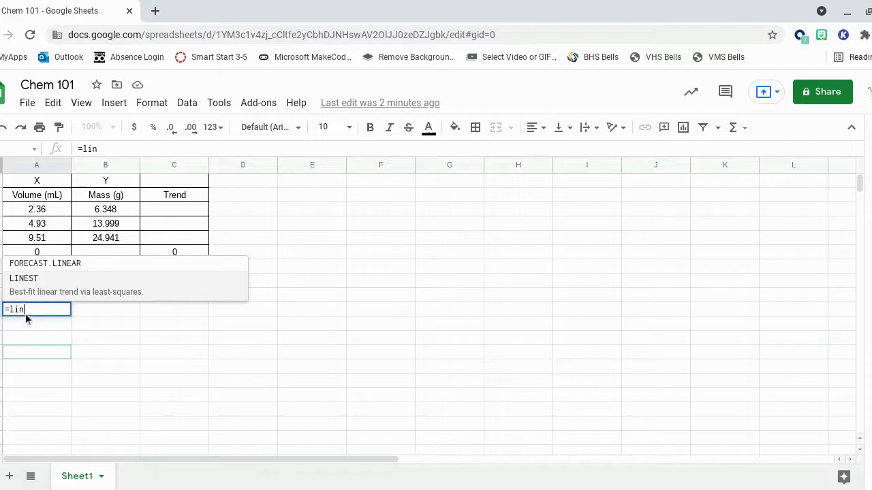
mouse_move(28, 298)
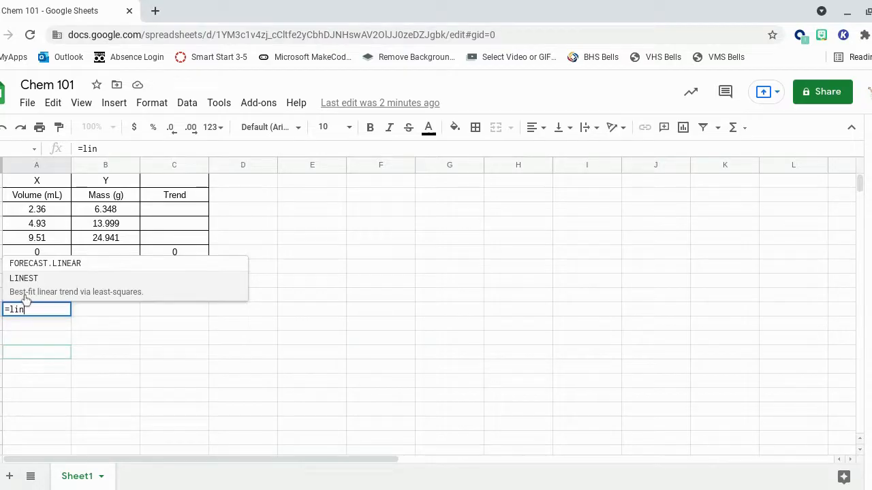
mouse_move(48, 301)
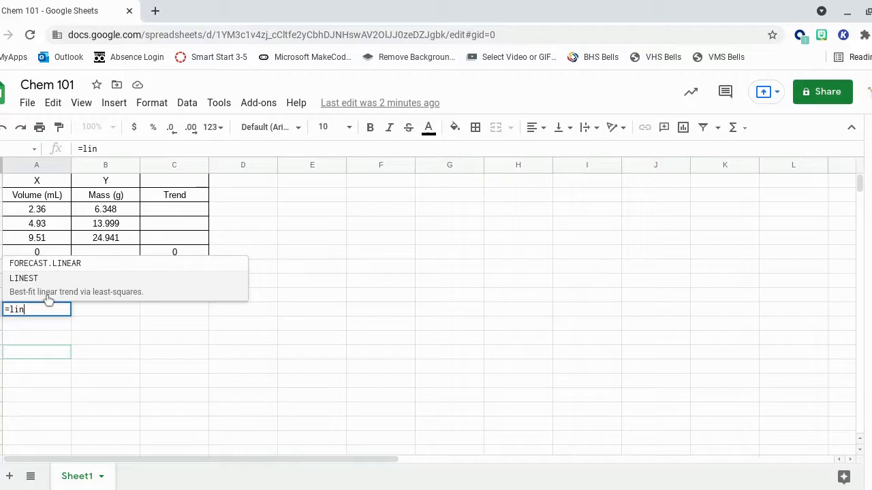
click(24, 278)
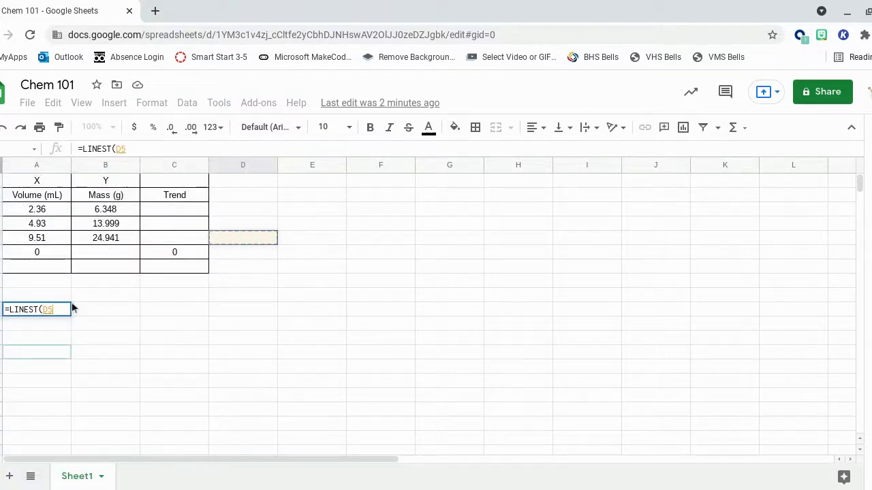
- Complete it as =LINEST(B3:B5,A3:A5,0) with Mass as y, Volume as x and zero intercept
drag(105, 209, 105, 223)
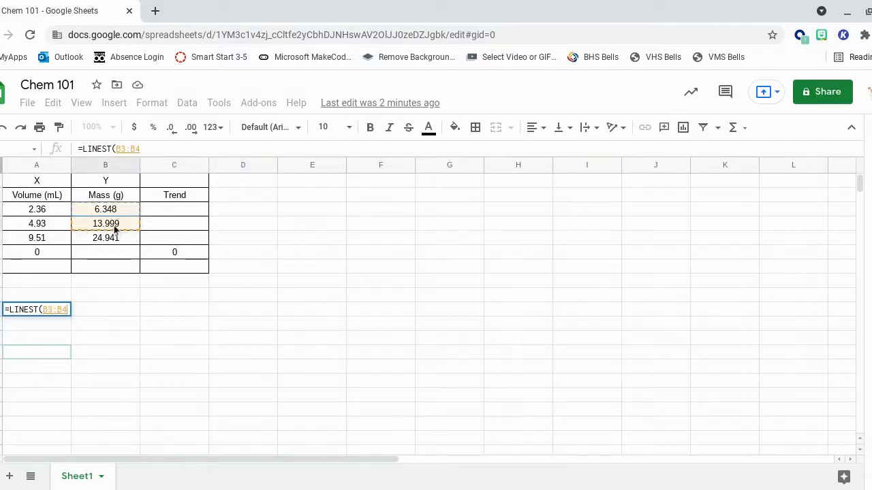
drag(105, 223, 105, 238)
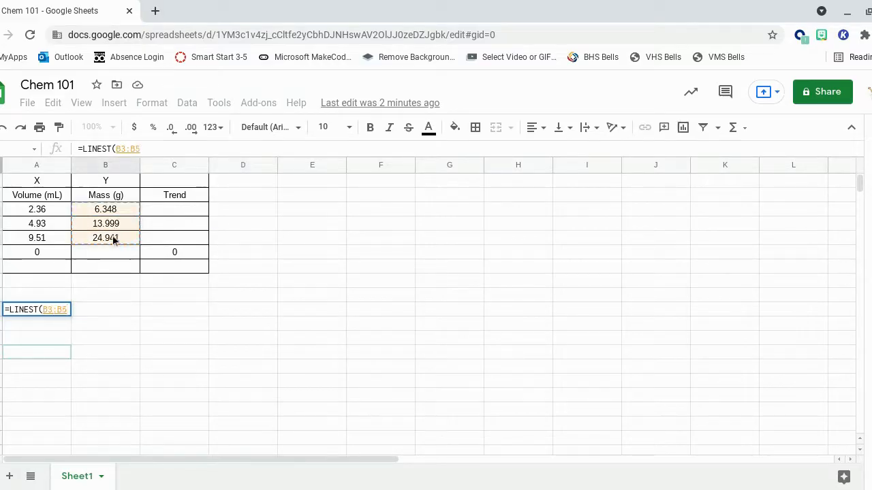
text(,A3:A5,)
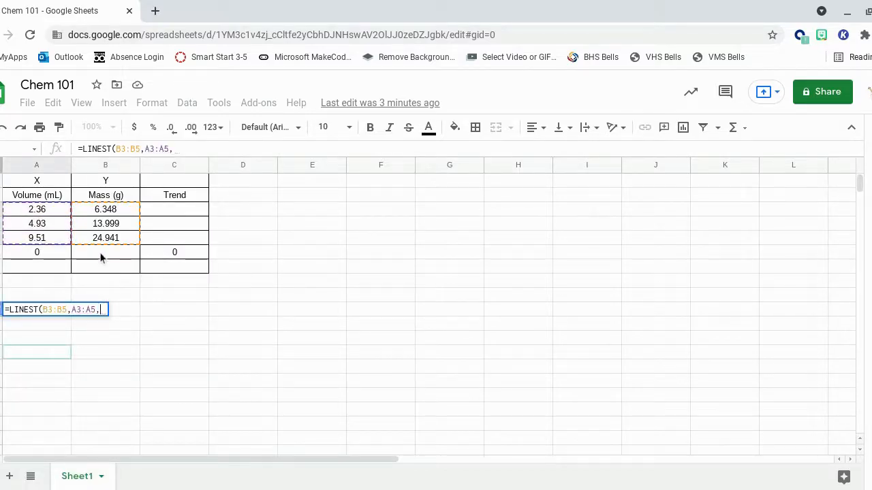
text(0))
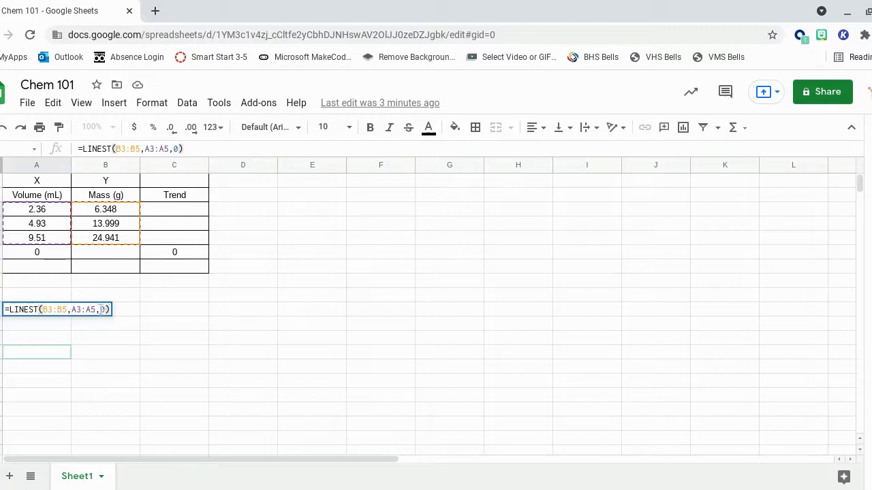
mouse_move(119, 318)
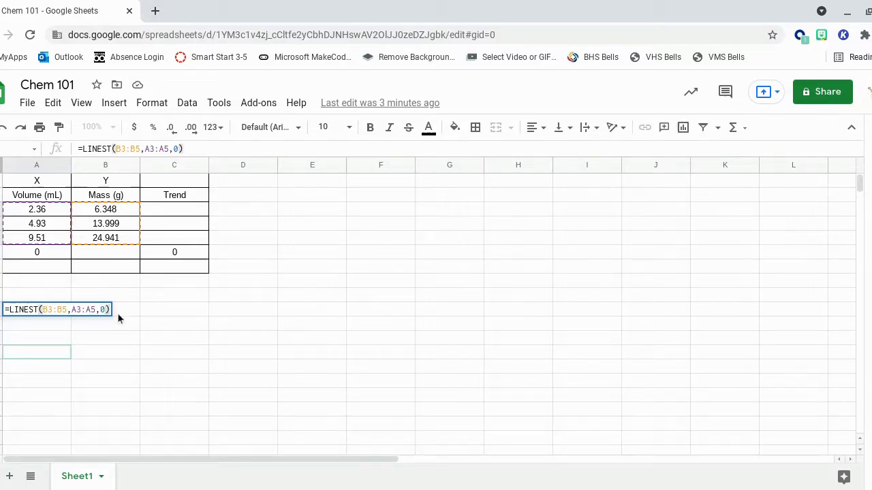
mouse_move(162, 329)
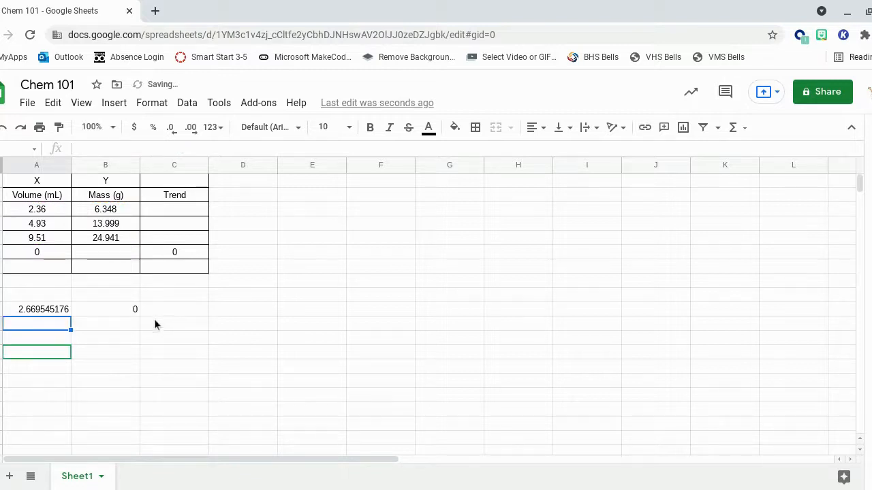
mouse_move(64, 309)
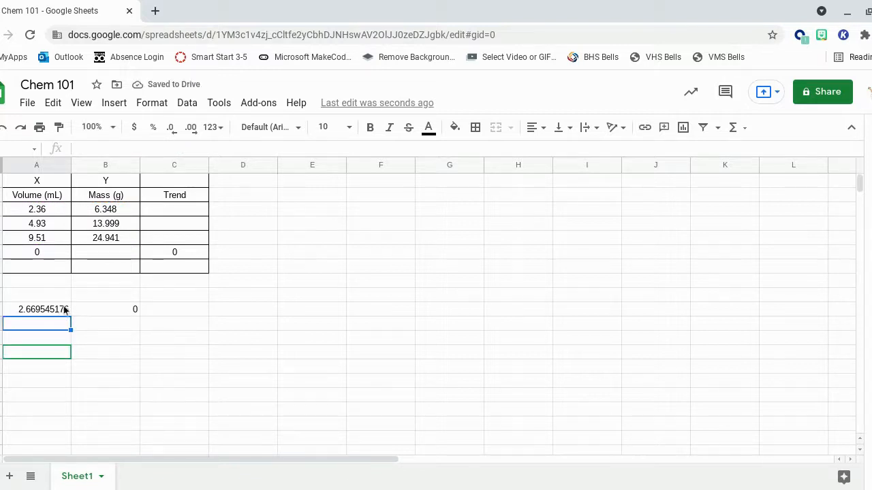
- Write the equation y=2.67+0 beneath the slope 2.669545176 and intercept 0 results
click(37, 309)
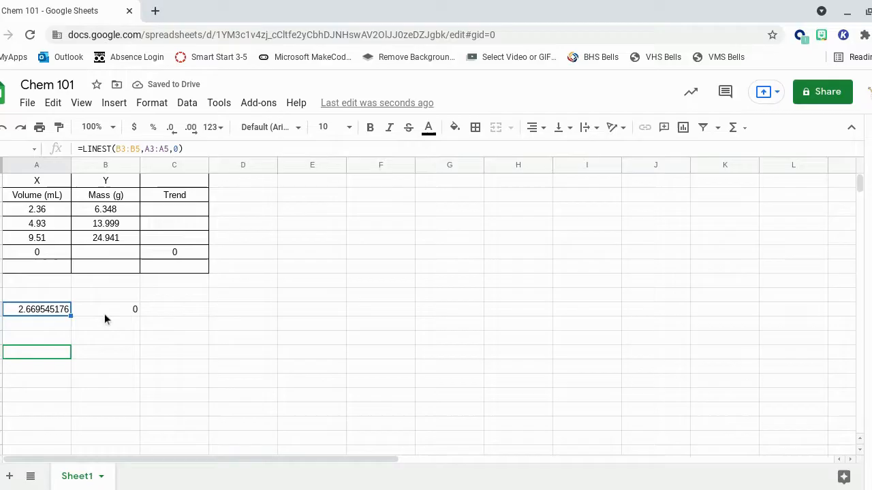
click(37, 325)
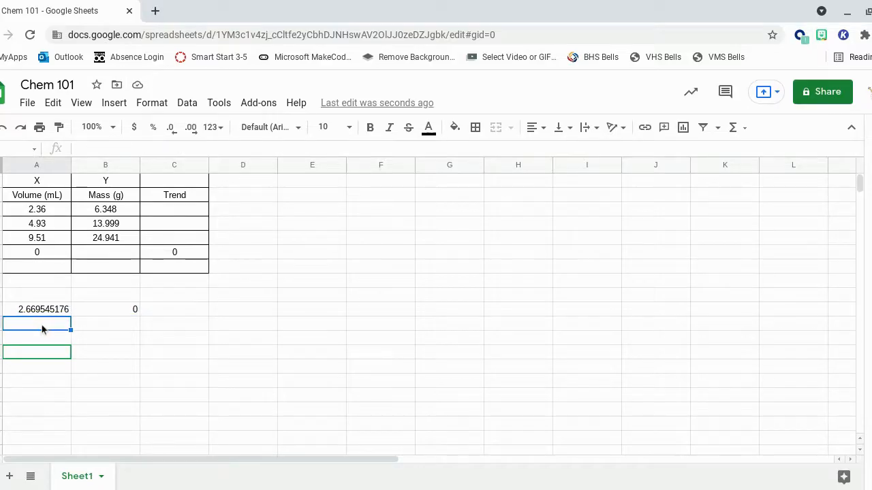
text(y=)
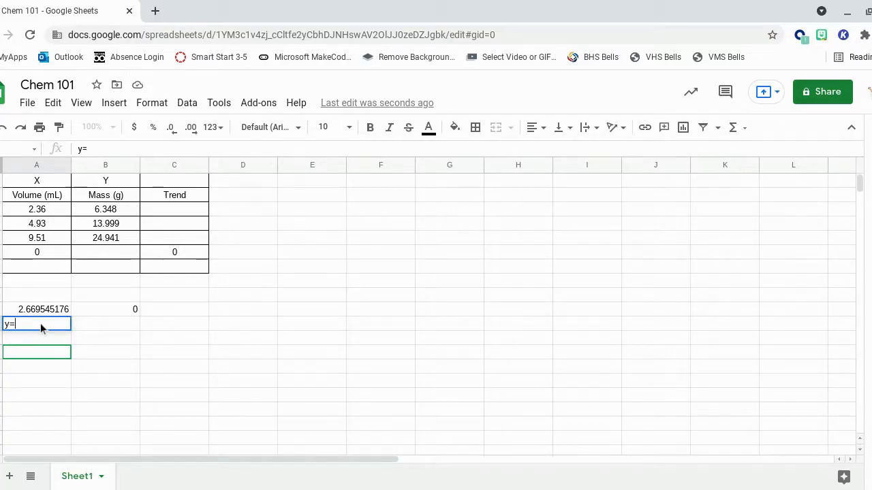
text(2.)
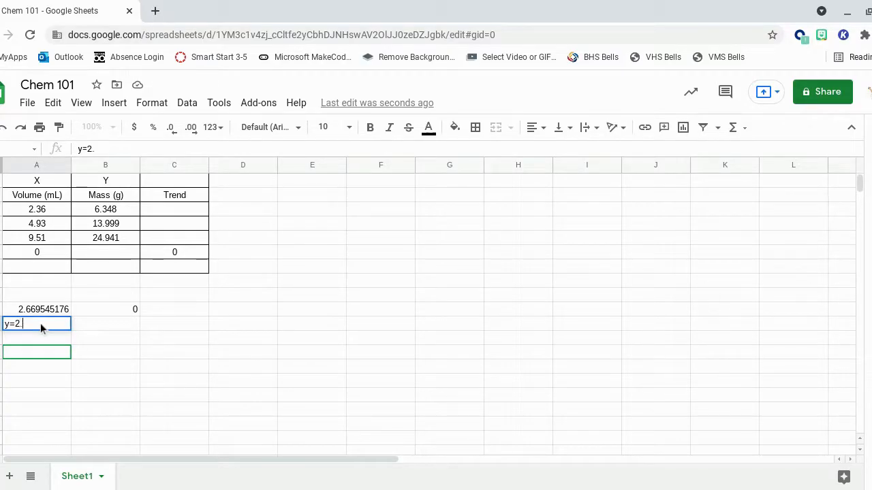
text(67)
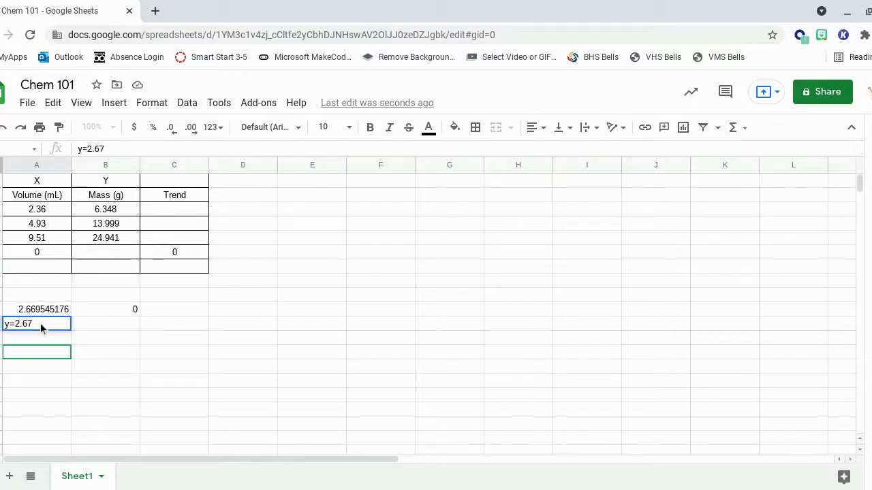
text(+)
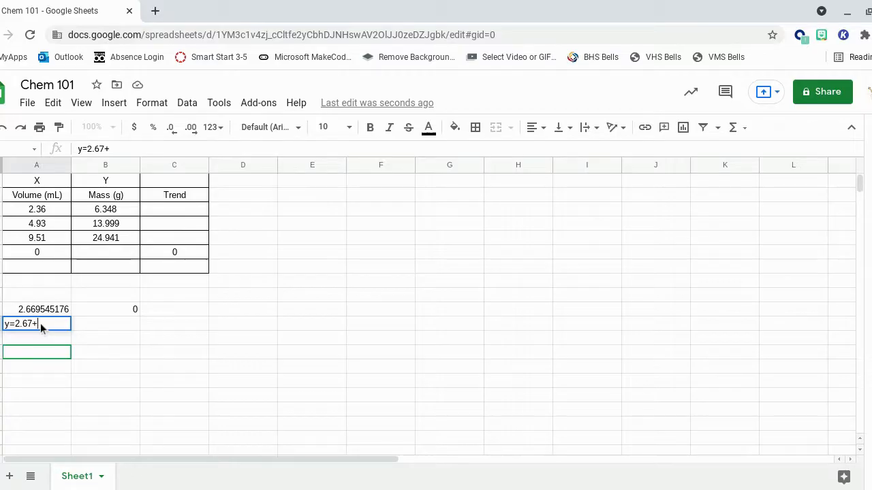
text(0)
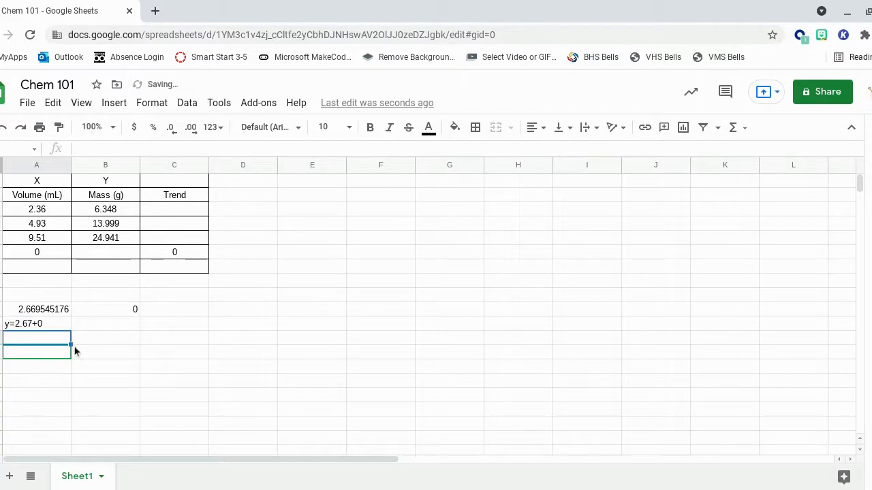
click(37, 309)
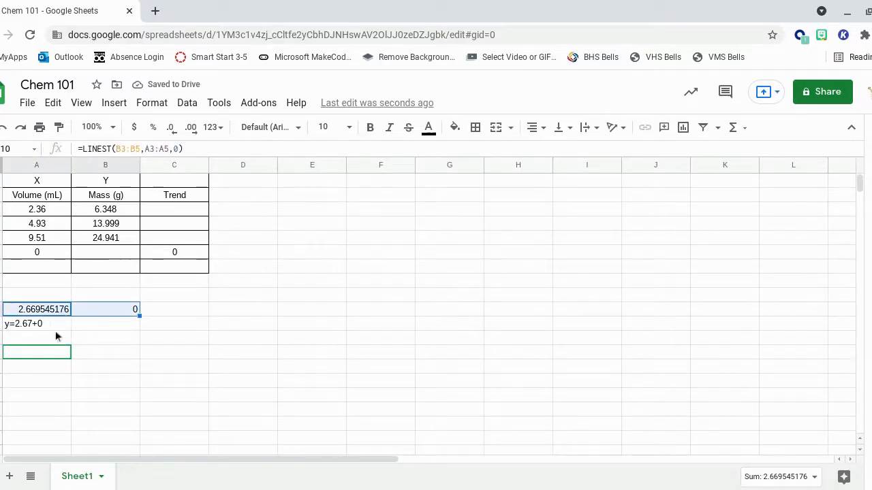
mouse_move(143, 302)
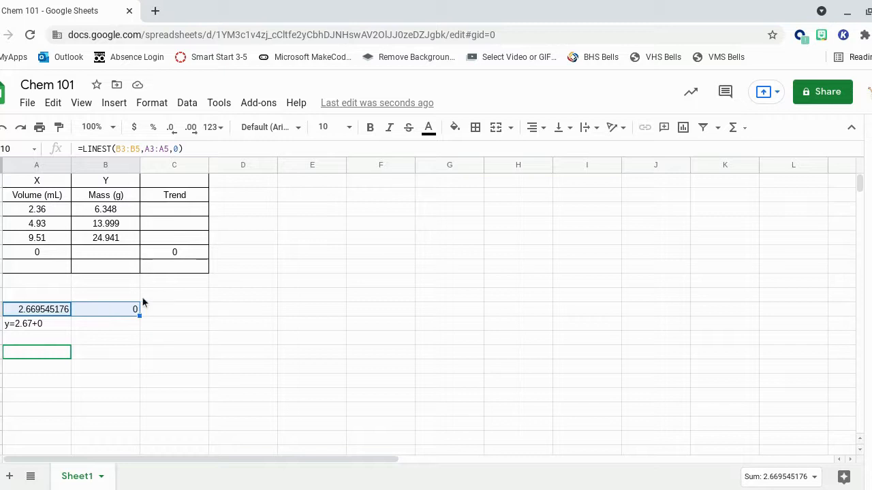
mouse_move(49, 256)
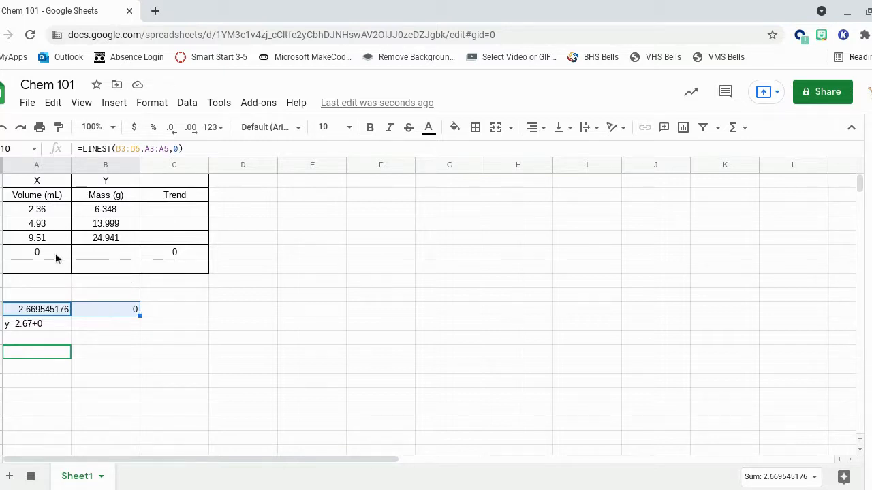
- Fix the equation to y=2.67x+0 and add a row with Volume 1 and Trend 2.67
click(37, 324)
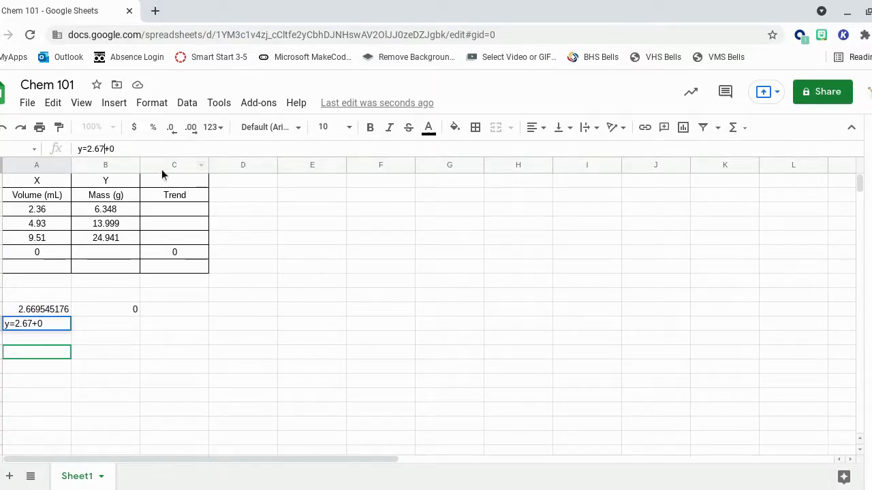
key(enter)
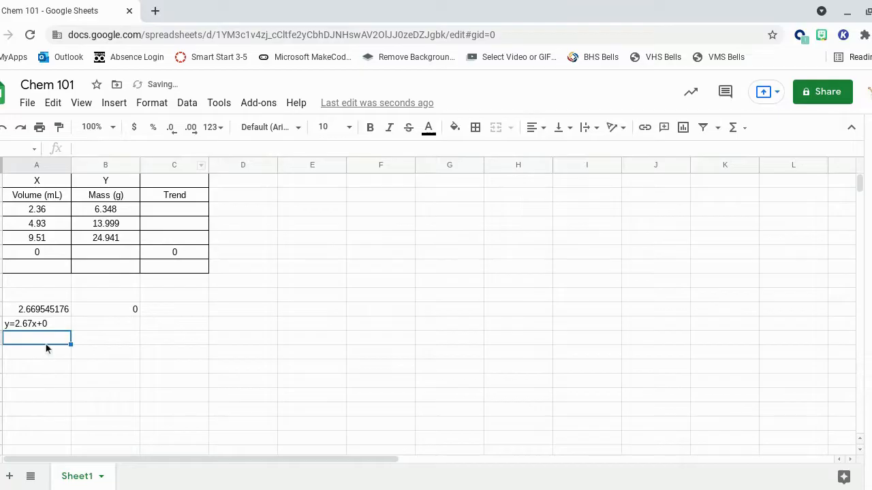
mouse_move(55, 266)
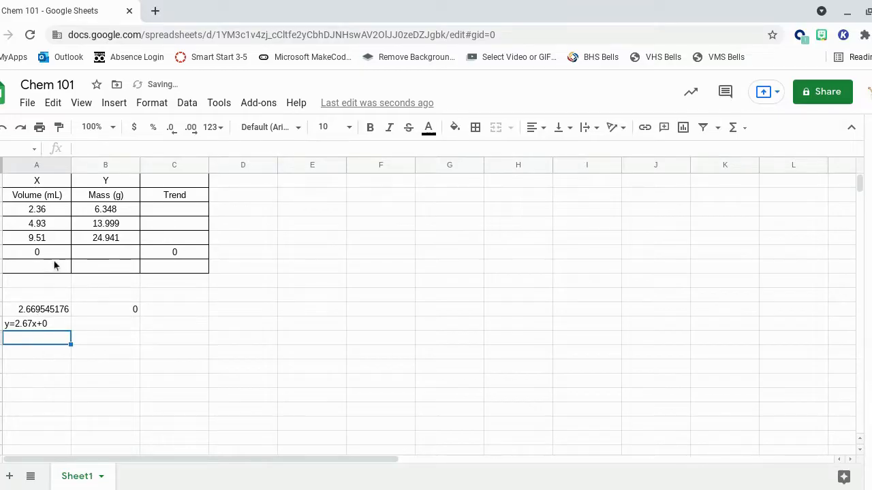
text(1)
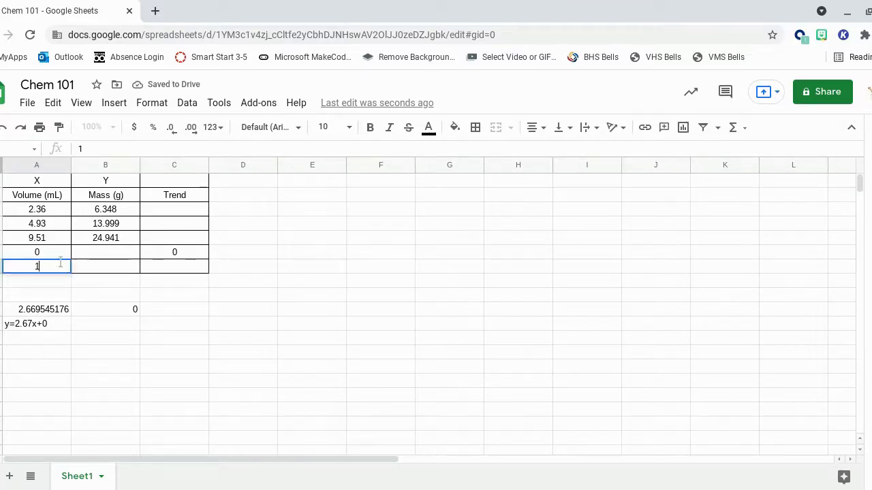
click(173, 266)
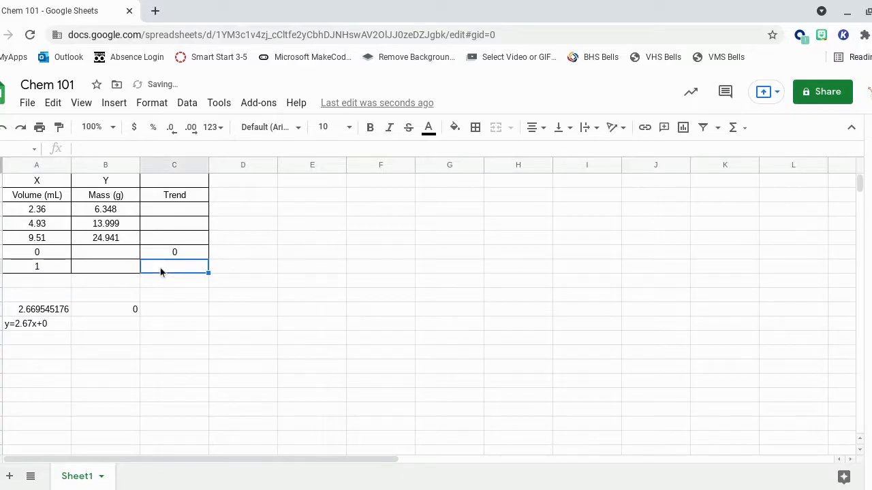
text(2.67)
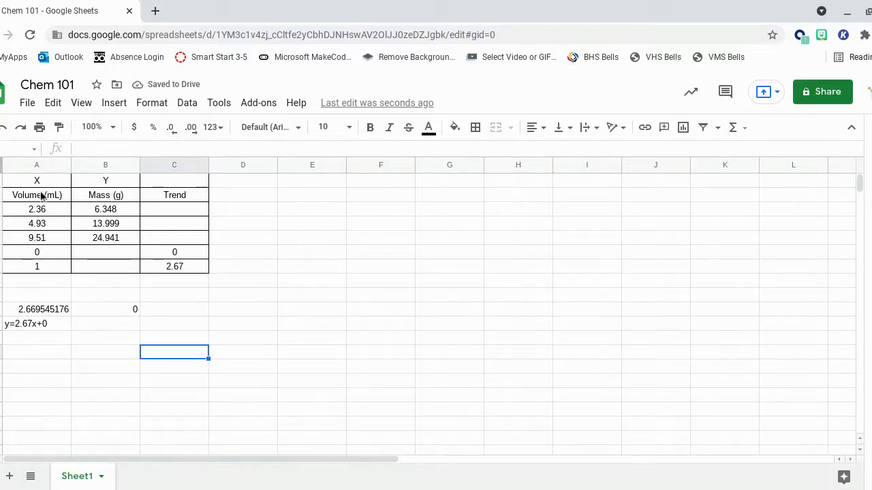
- Insert a scatter chart of the Volume, Mass and Trend columns titled 'Mass (g) vs Volume (mL)'
drag(37, 194, 106, 238)
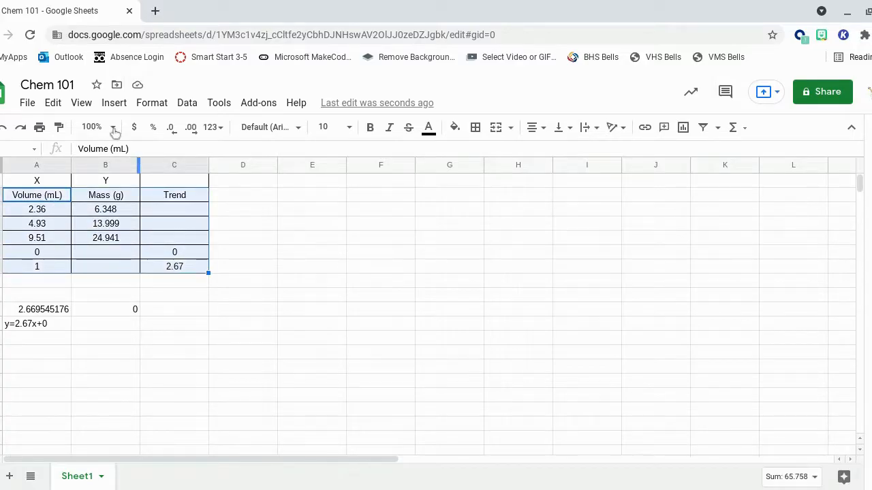
click(113, 103)
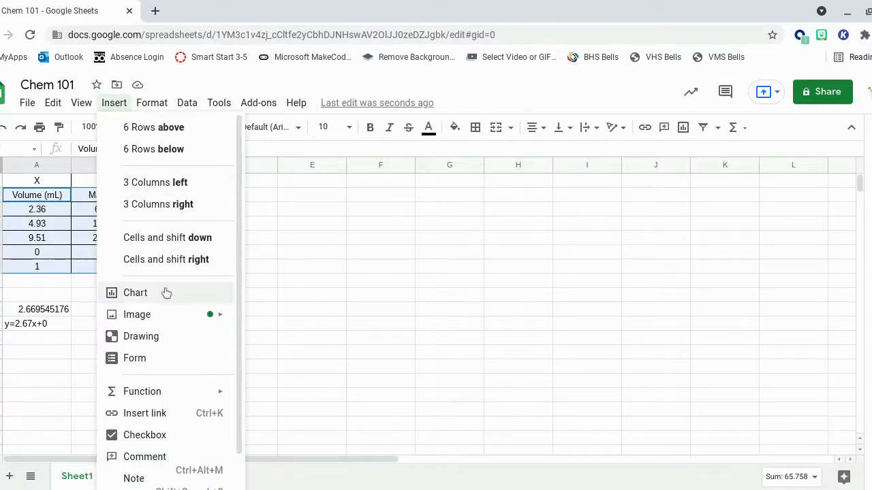
click(135, 292)
text(Mass (g) vs)
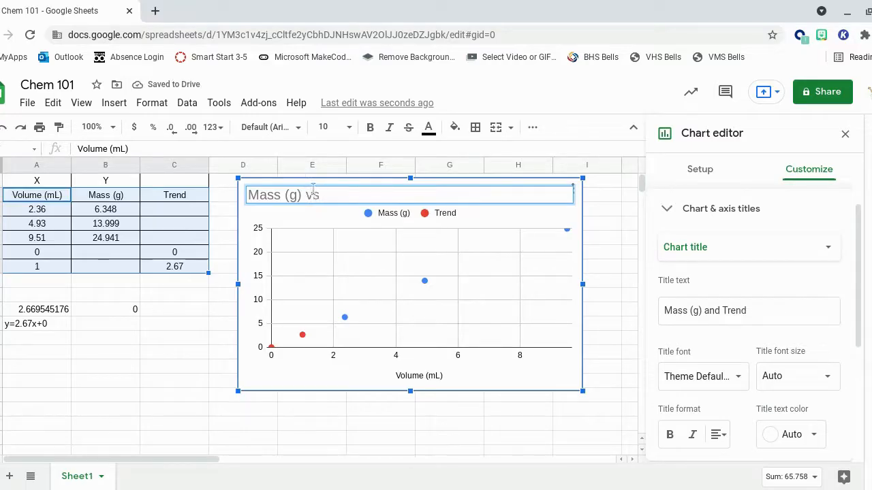
text(Volume (mL)
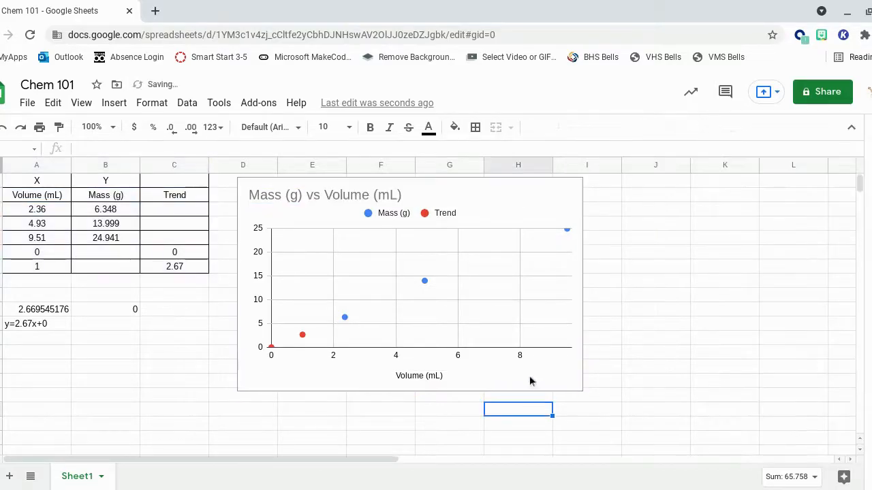
- Set the chart's vertical axis maximum to 30
double_click(409, 286)
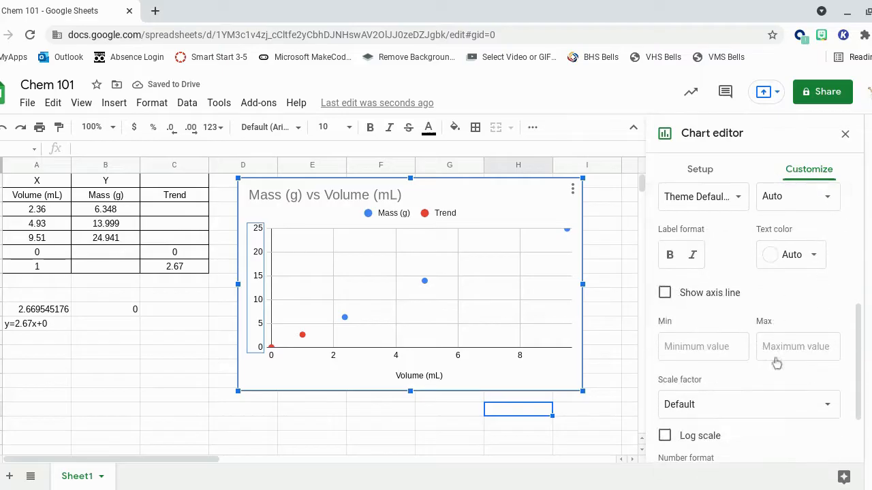
click(797, 346)
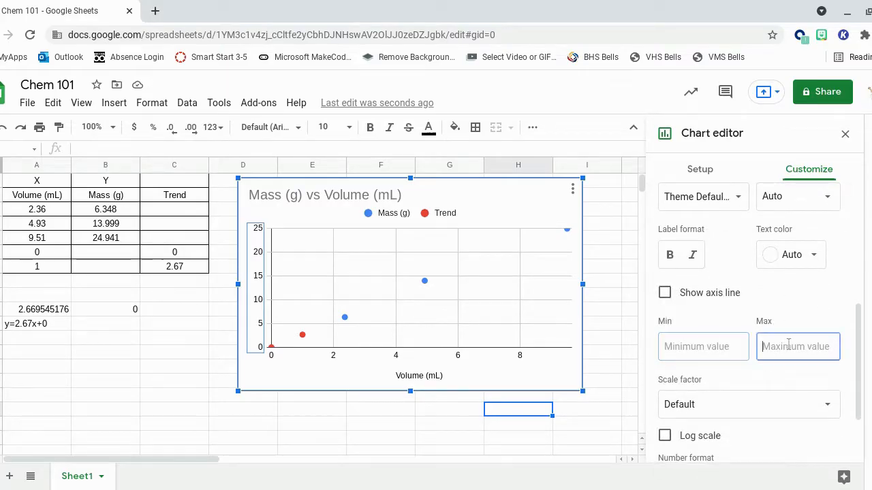
text(30)
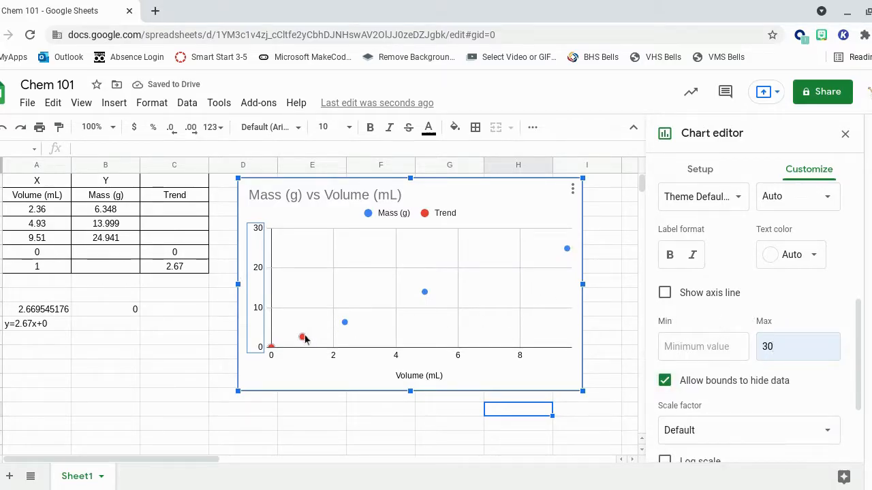
click(303, 338)
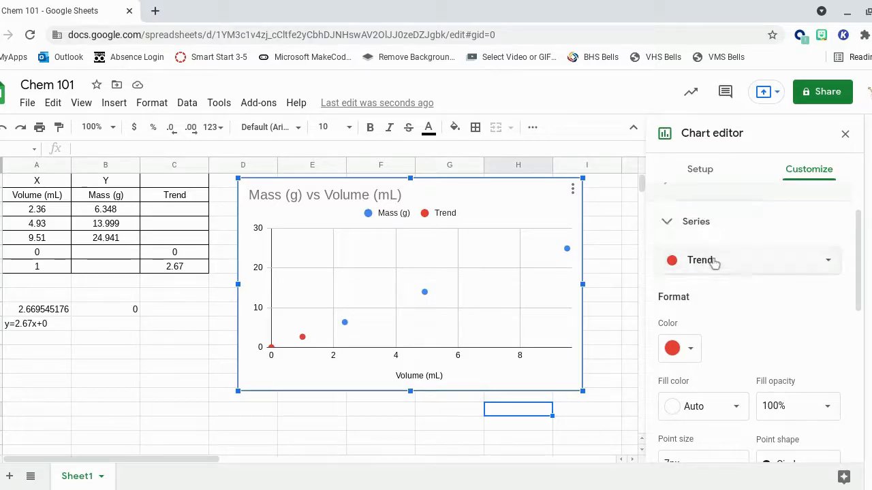
- Add a trendline to the Trend series labelled with its equation 2.67*x + 0 and R² = 1
scroll(down, 3)
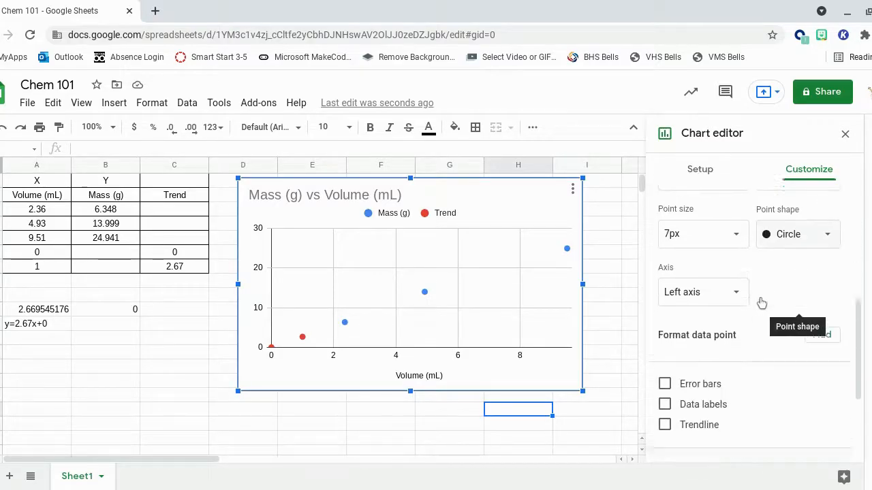
click(664, 269)
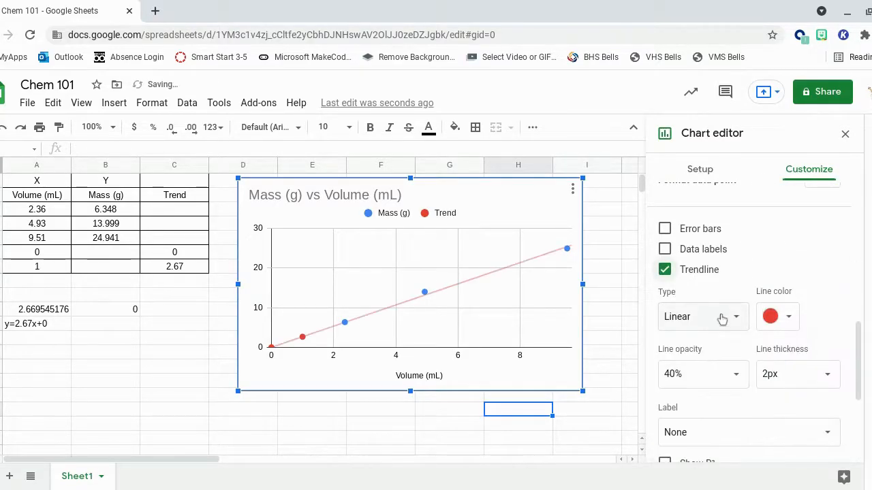
click(748, 432)
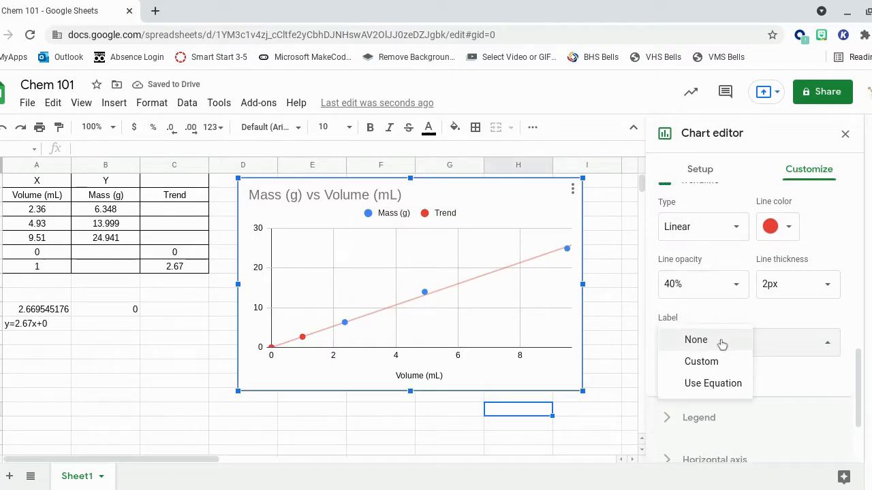
click(712, 383)
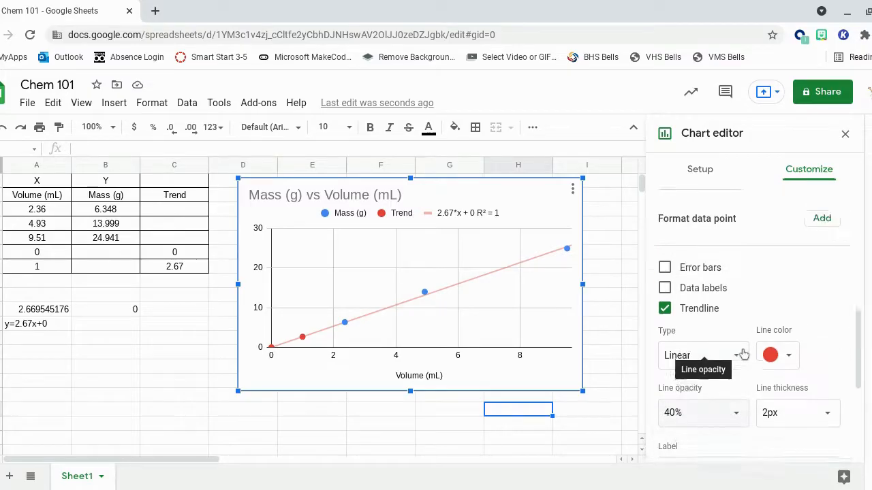
- Set the Trend series point size to None and keep its colour red after trying blue
click(701, 261)
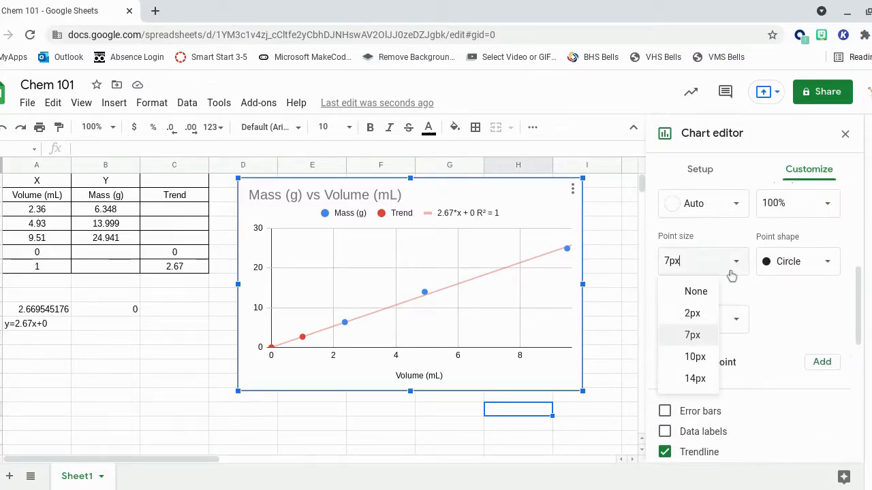
click(695, 292)
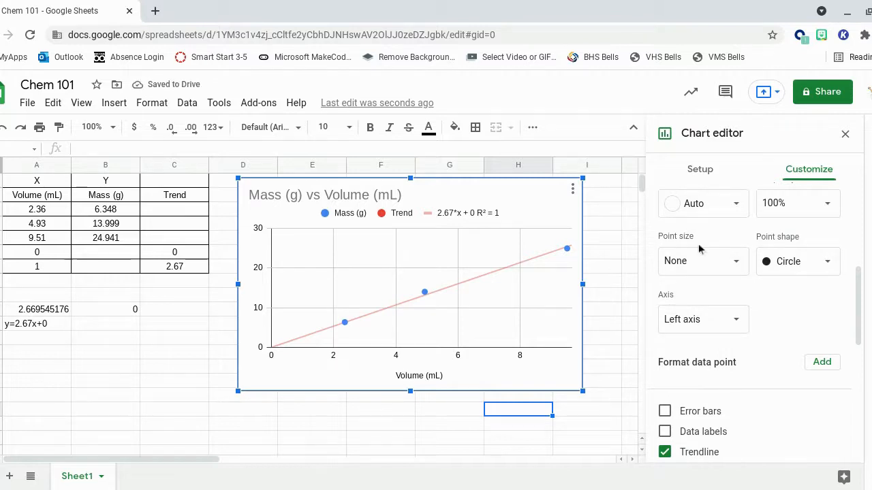
mouse_move(692, 261)
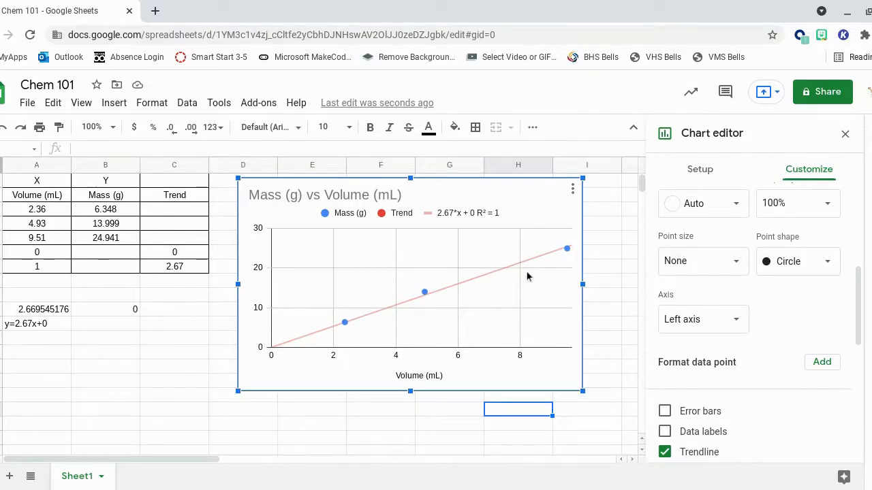
click(671, 240)
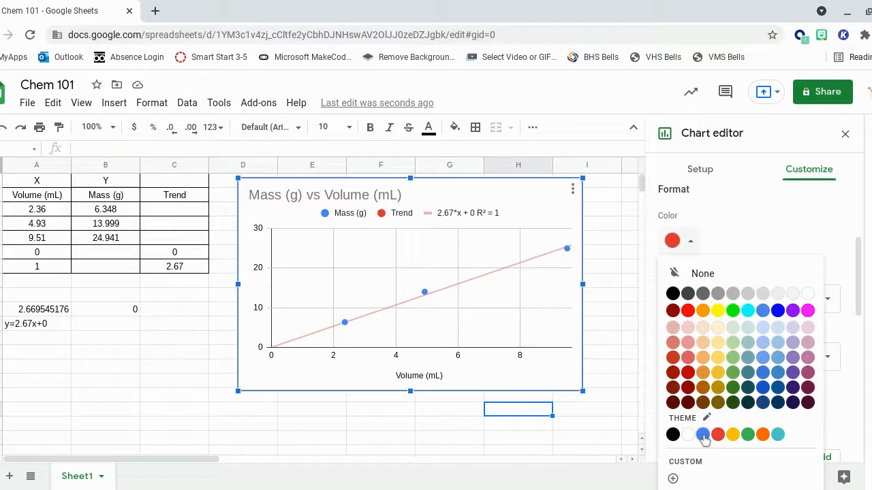
click(703, 435)
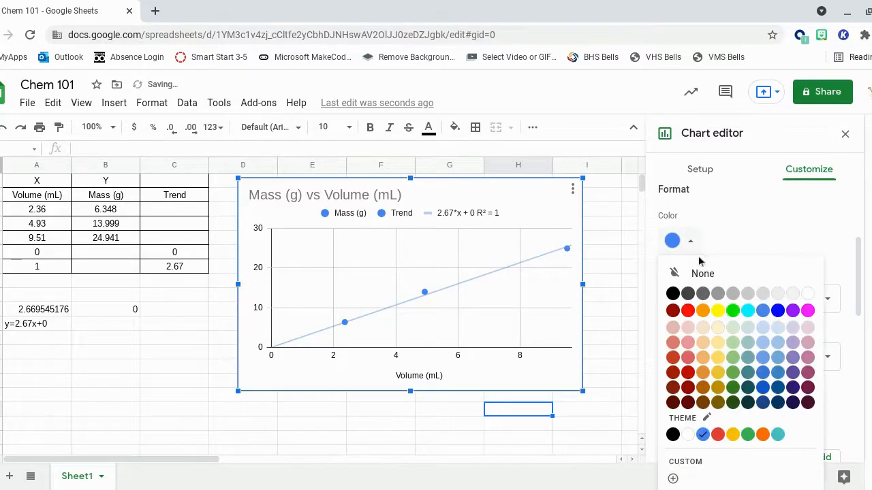
click(688, 311)
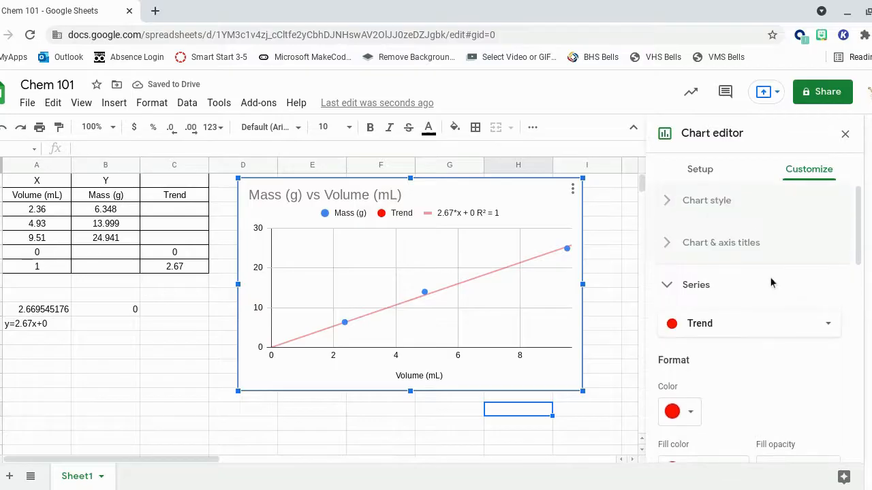
- Try and remove a trendline on the Mass (g) series, then close the Chart editor
click(749, 323)
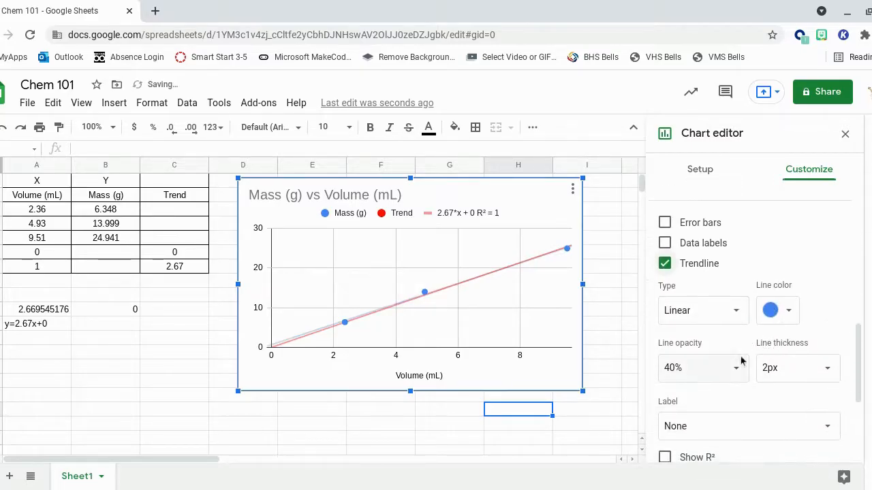
click(748, 425)
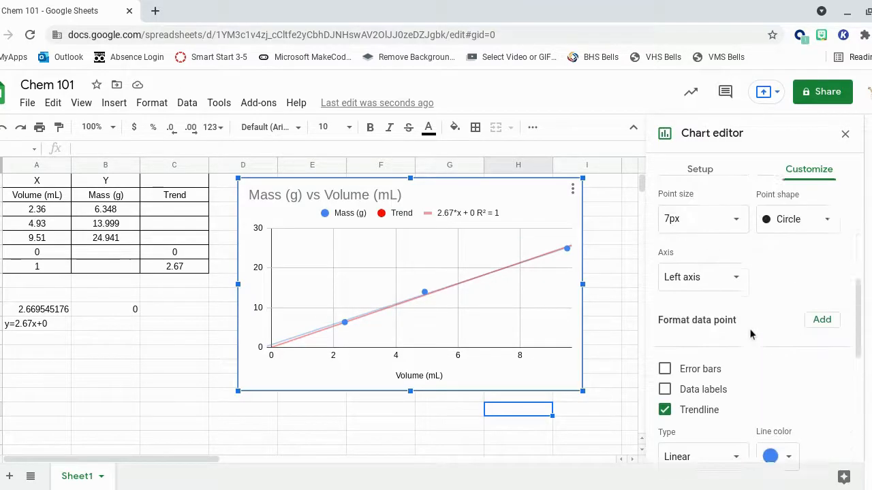
scroll(down, 3)
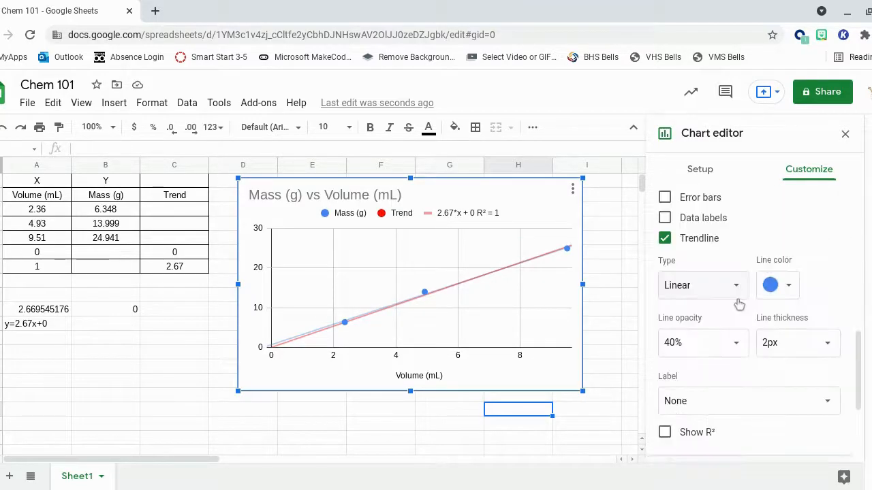
click(664, 238)
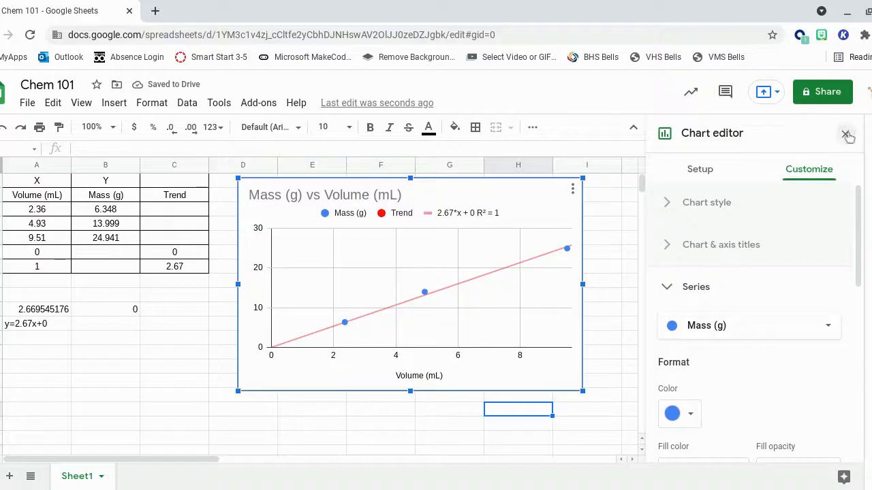
click(848, 132)
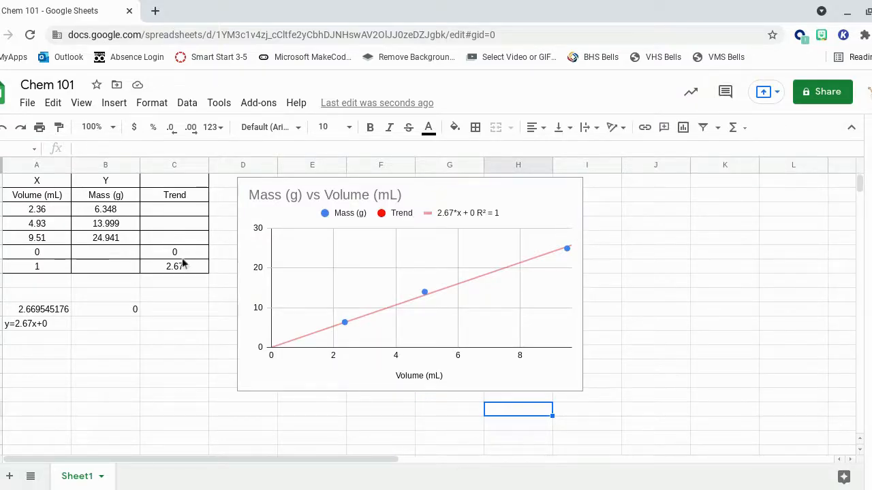
click(38, 309)
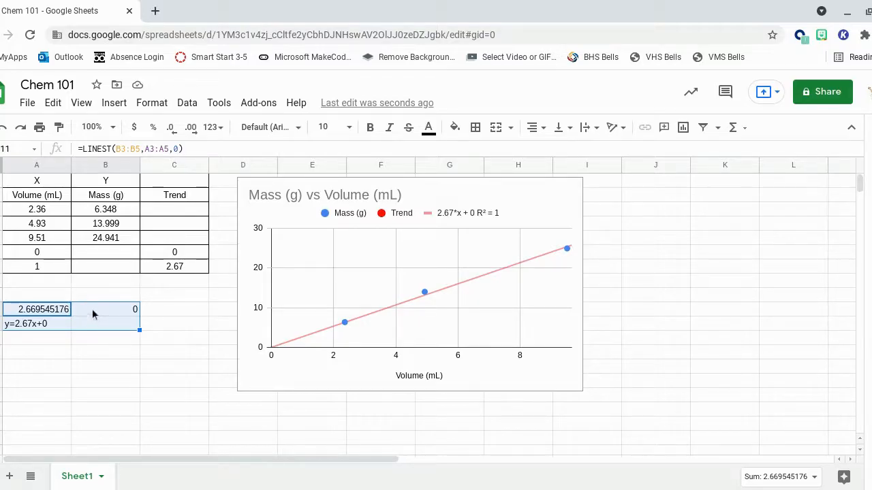
mouse_move(176, 318)
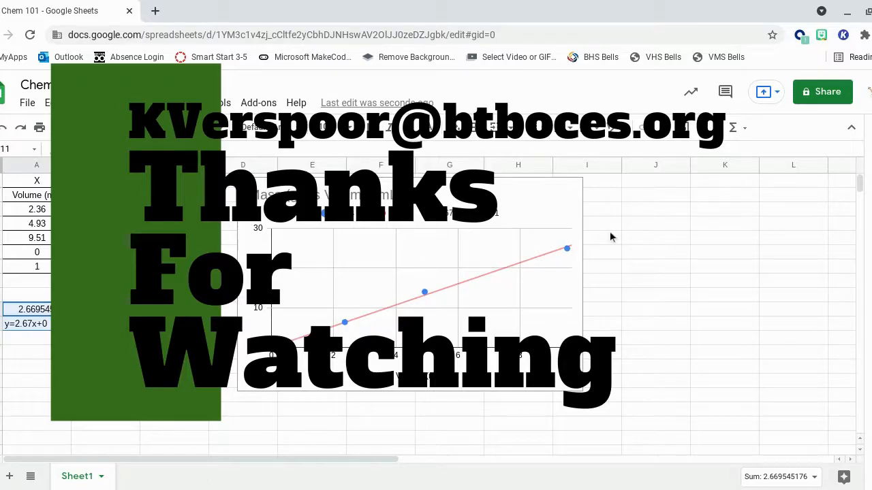
mouse_move(620, 236)
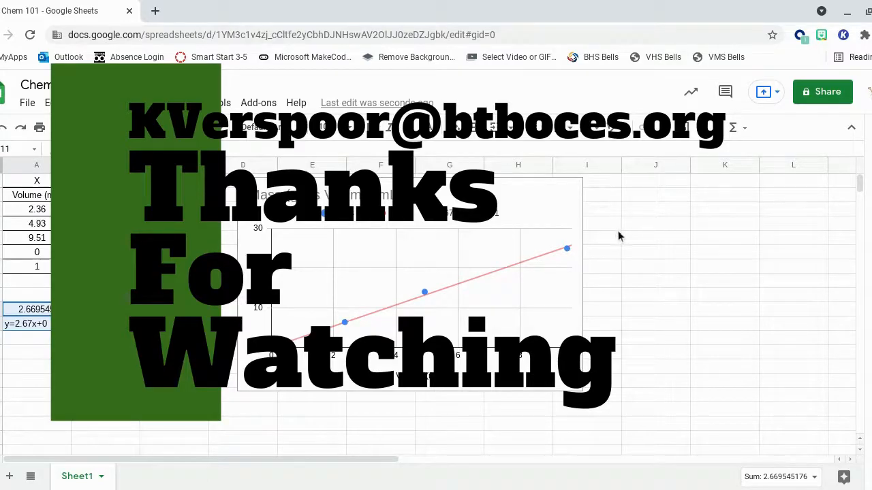